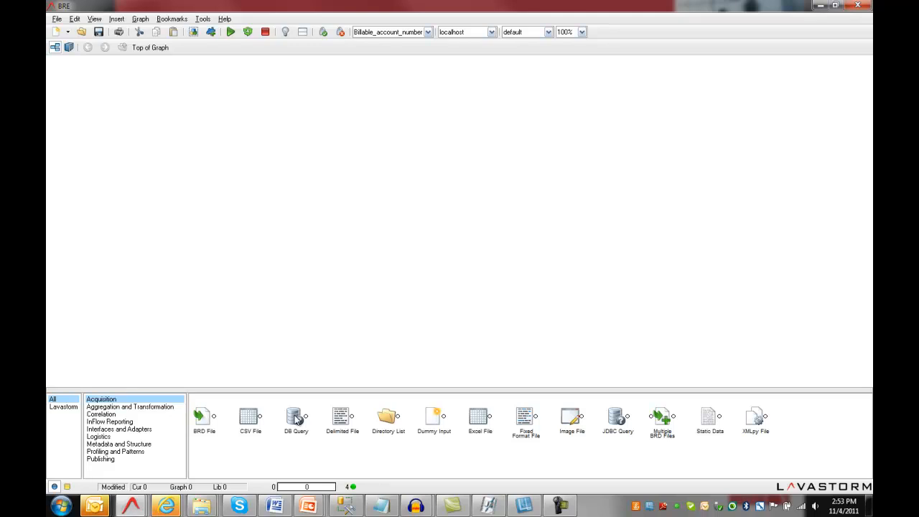
# Step: Add a DB Query node to the graph and name it Account Details
pyautogui.moveTo(295, 420); pyautogui.dragTo(218, 180)
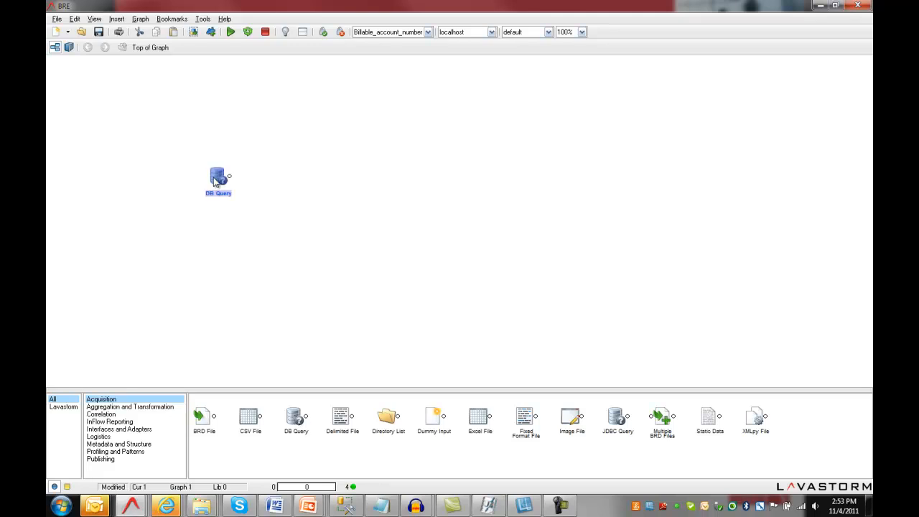
pyautogui.doubleClick(218, 179)
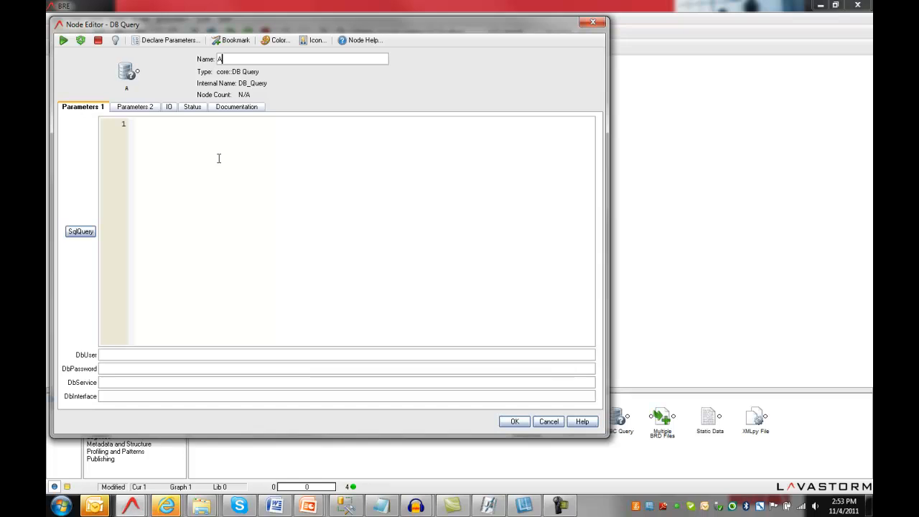
pyautogui.write('ccount Det')
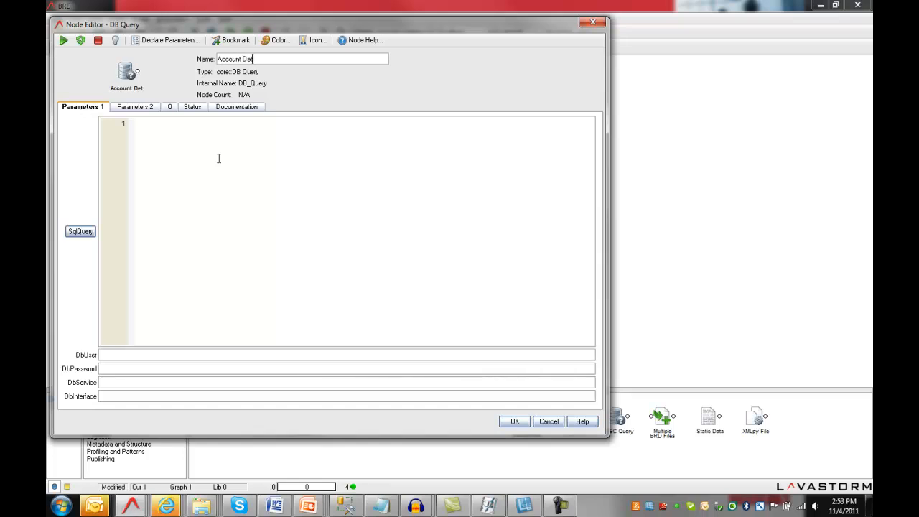
pyautogui.write('ails')
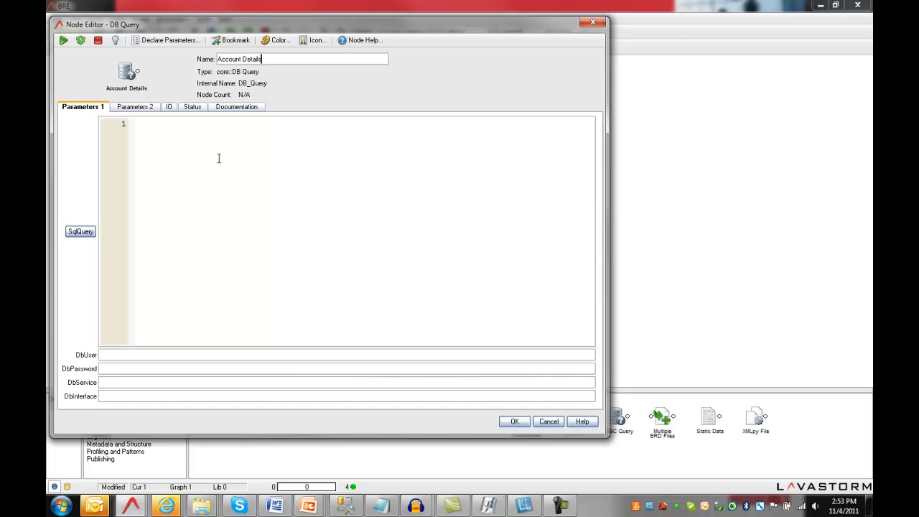
# Step: Query everything from AccountDetails over odbc and run it, returning 11 records
pyautogui.write('select *')
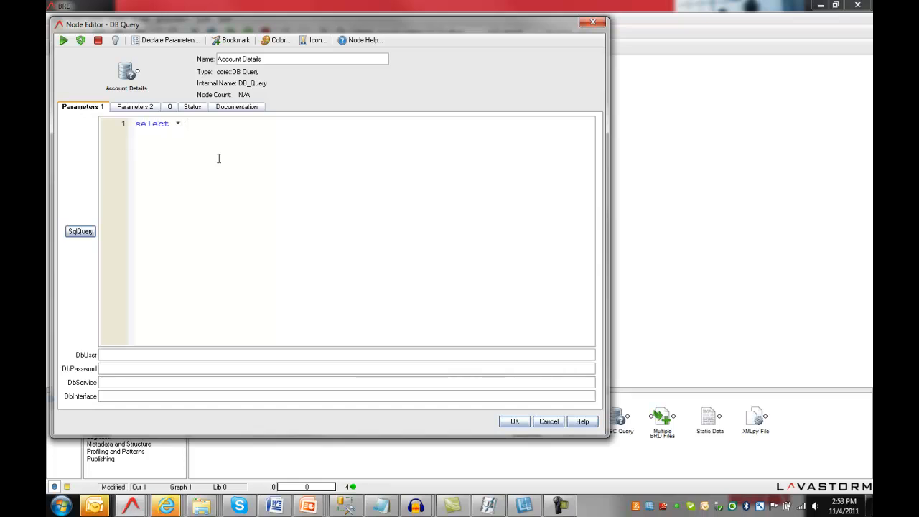
pyautogui.write('from')
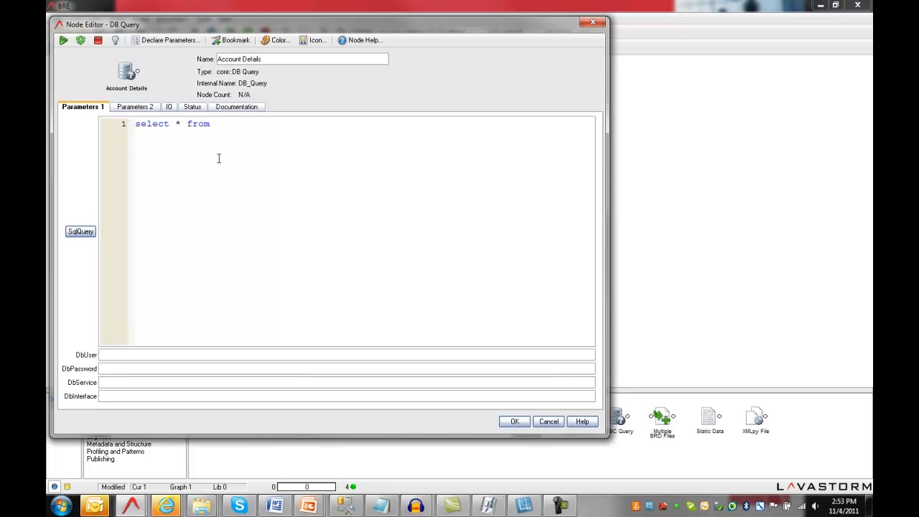
pyautogui.write('Account')
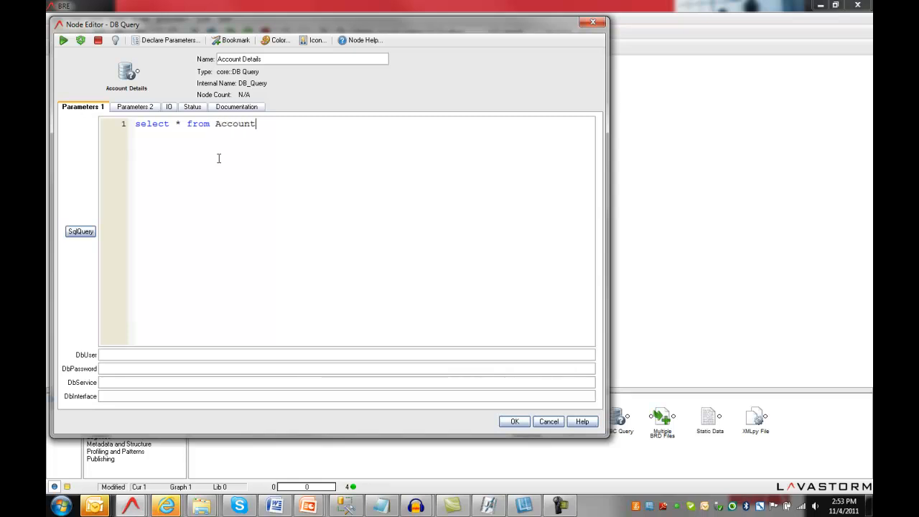
pyautogui.write('Details')
pyautogui.click(347, 354)
pyautogui.write('sa')
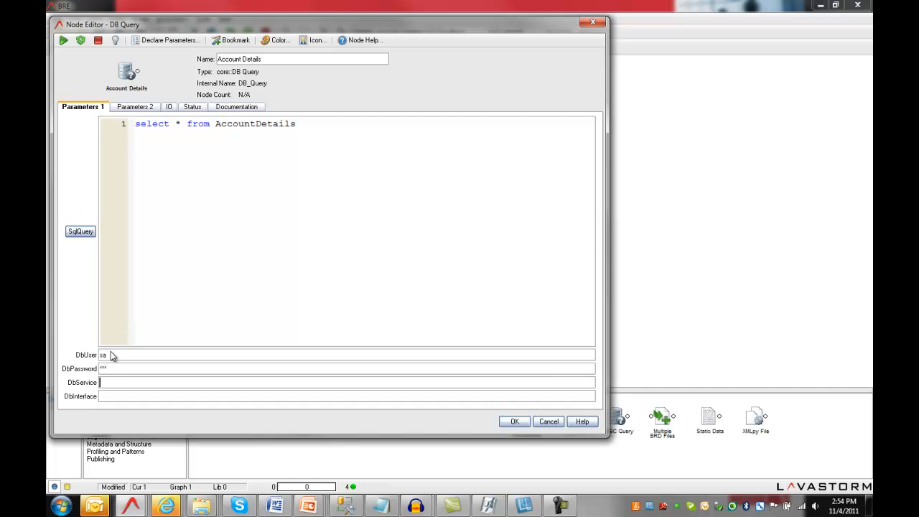
pyautogui.write('Accountin')
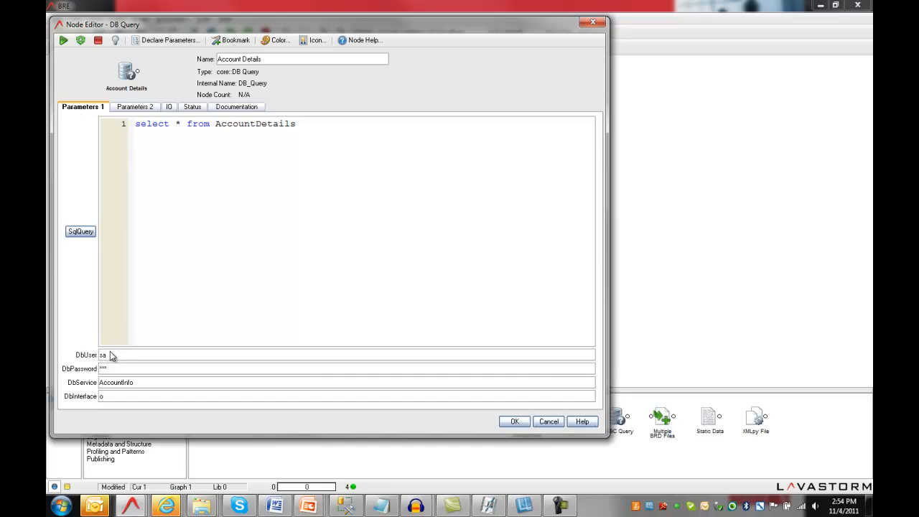
pyautogui.write('dbc')
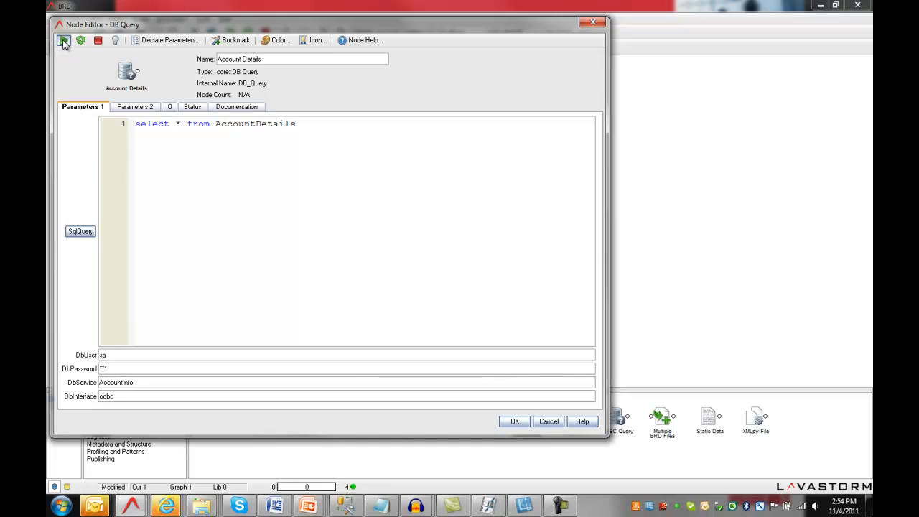
pyautogui.click(63, 40)
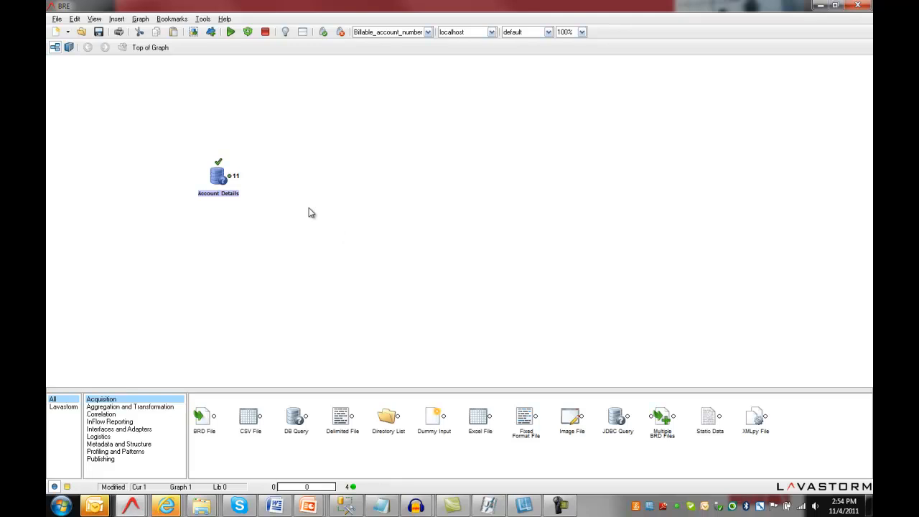
pyautogui.moveTo(231, 180)
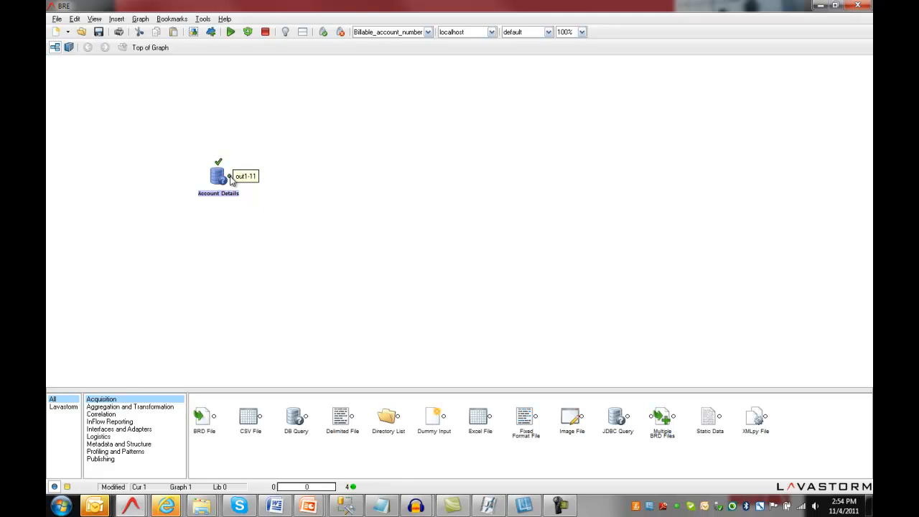
pyautogui.doubleClick(218, 175)
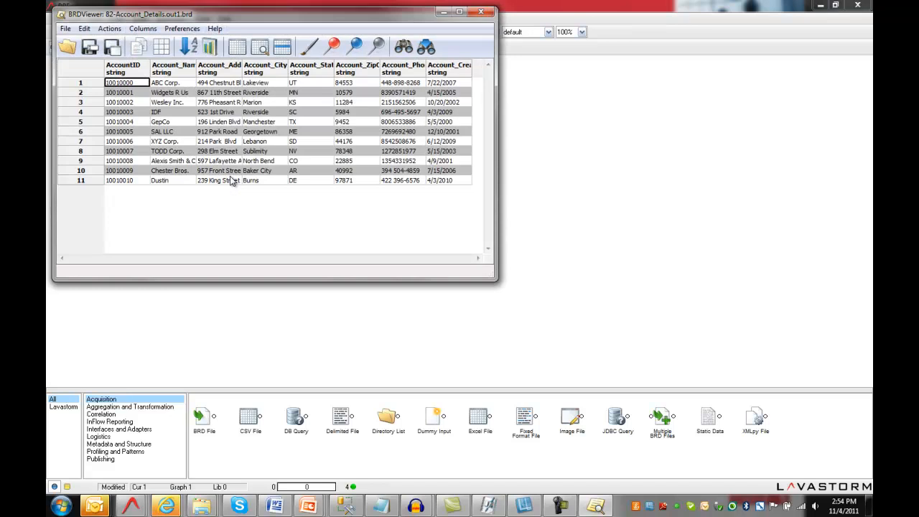
pyautogui.moveTo(483, 27)
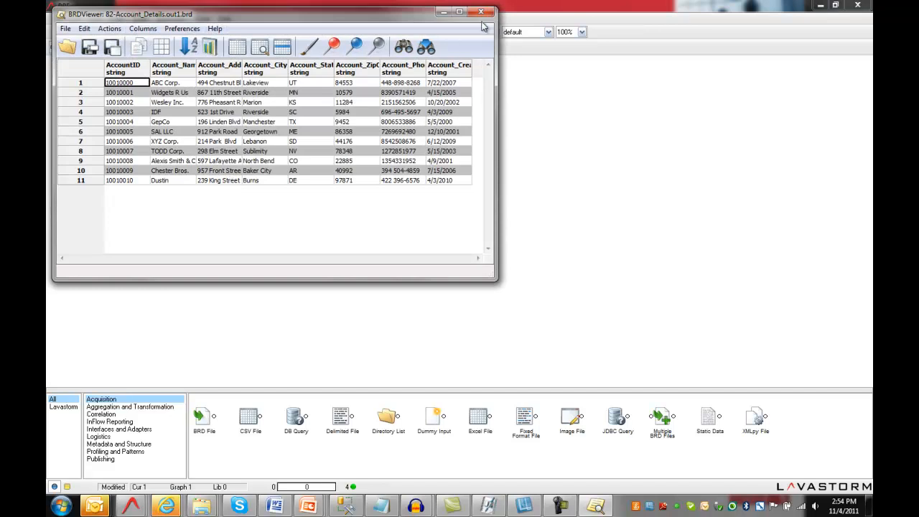
pyautogui.click(481, 13)
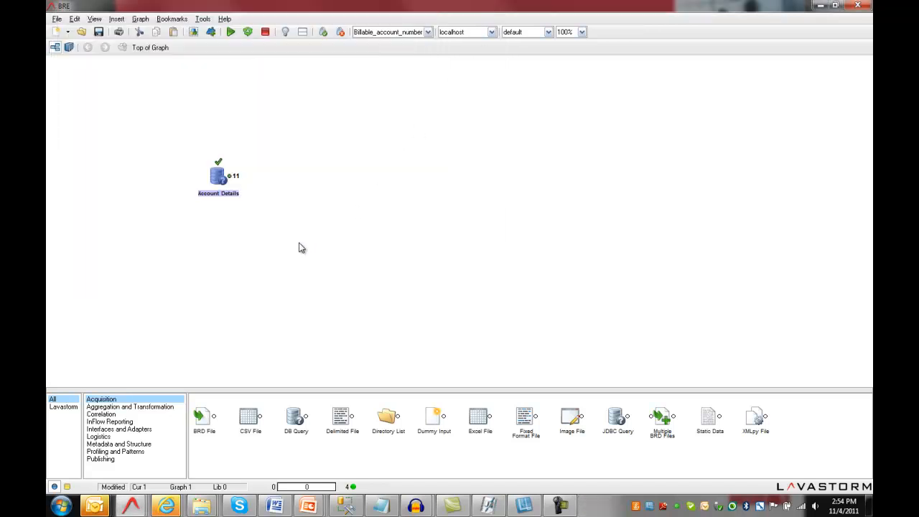
# Step: Rename the second account query node to Customer Details
pyautogui.doubleClick(218, 174)
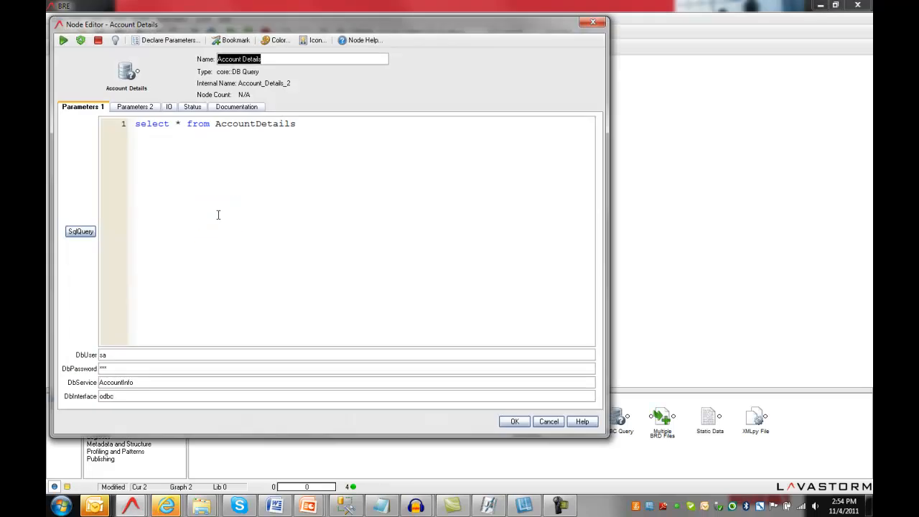
pyautogui.write('Customer Details')
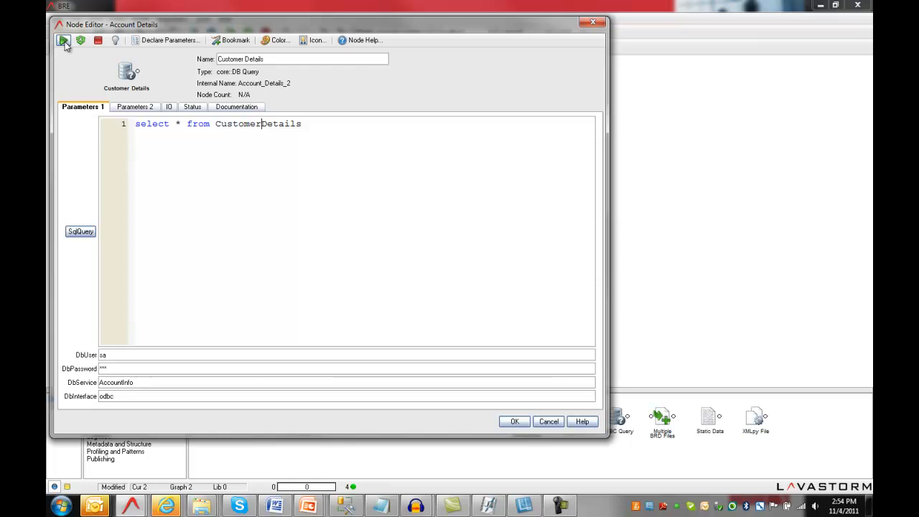
pyautogui.click(514, 421)
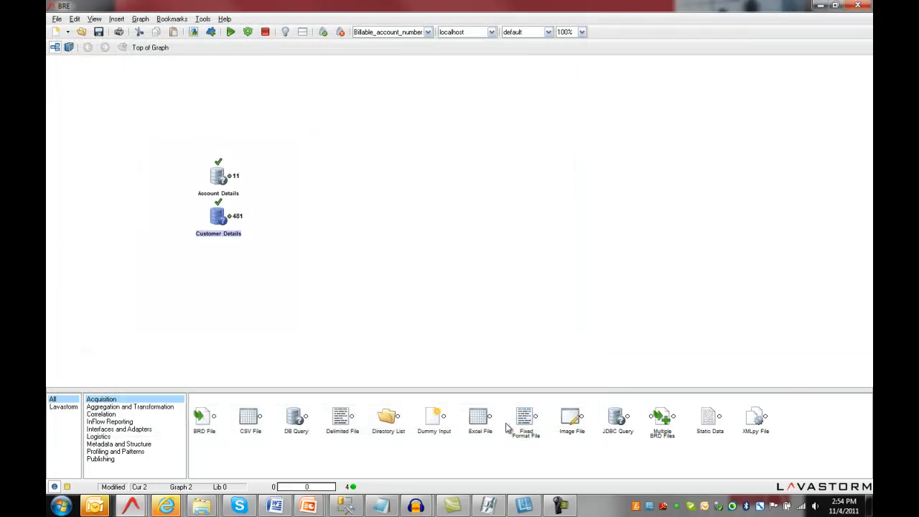
# Step: Point the Order Details and Items query nodes at the Orders database
pyautogui.doubleClick(218, 216)
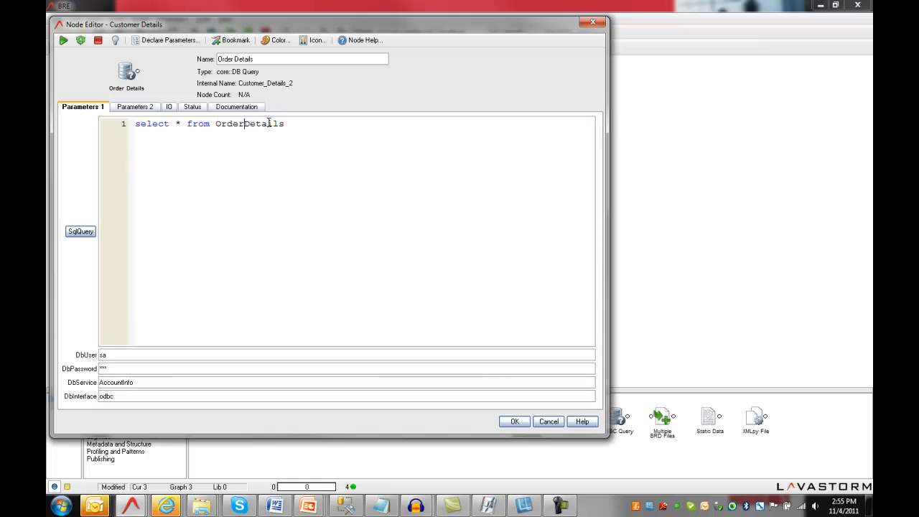
pyautogui.write('Orders')
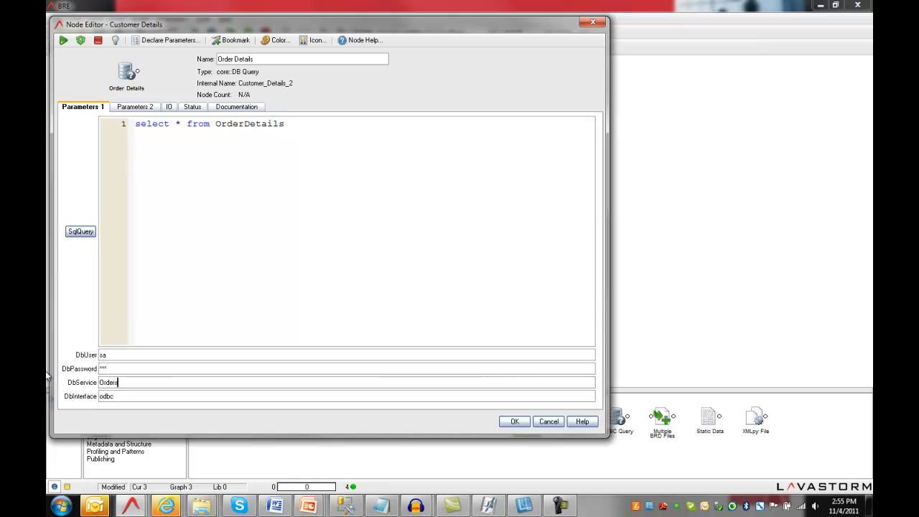
pyautogui.click(514, 422)
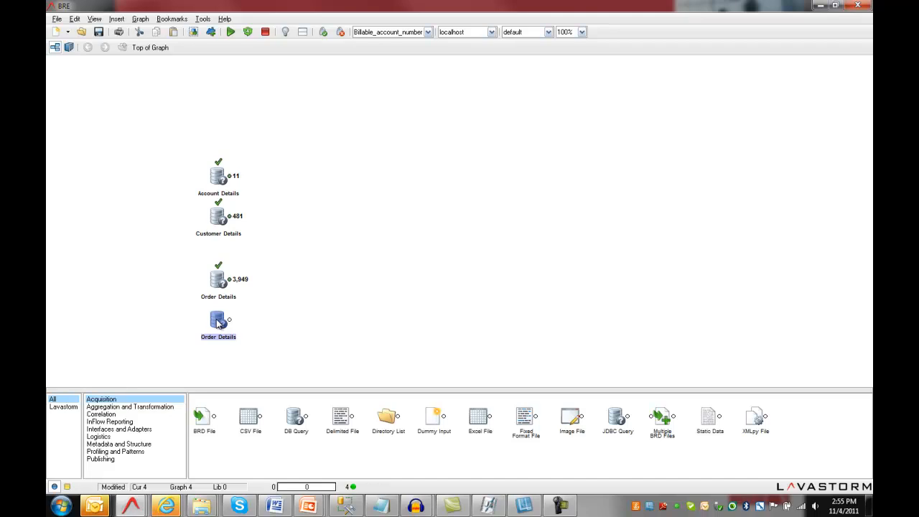
pyautogui.doubleClick(218, 321)
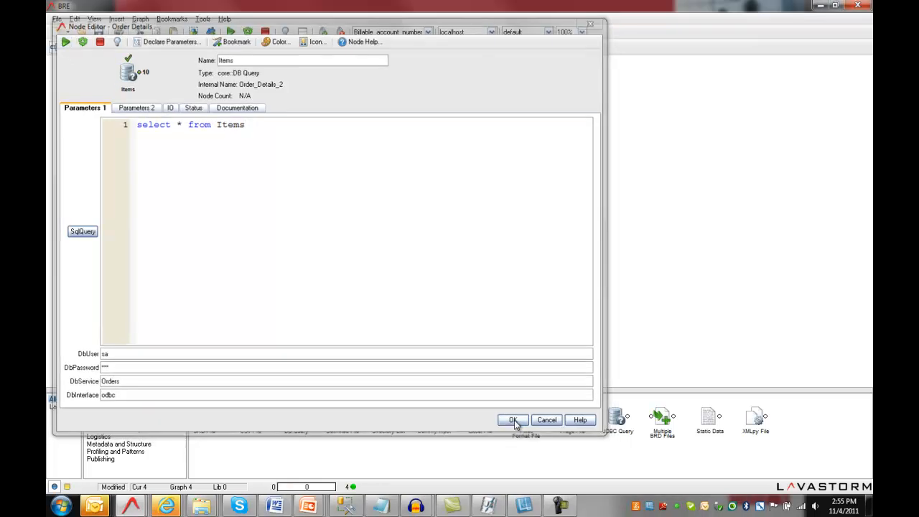
pyautogui.click(513, 420)
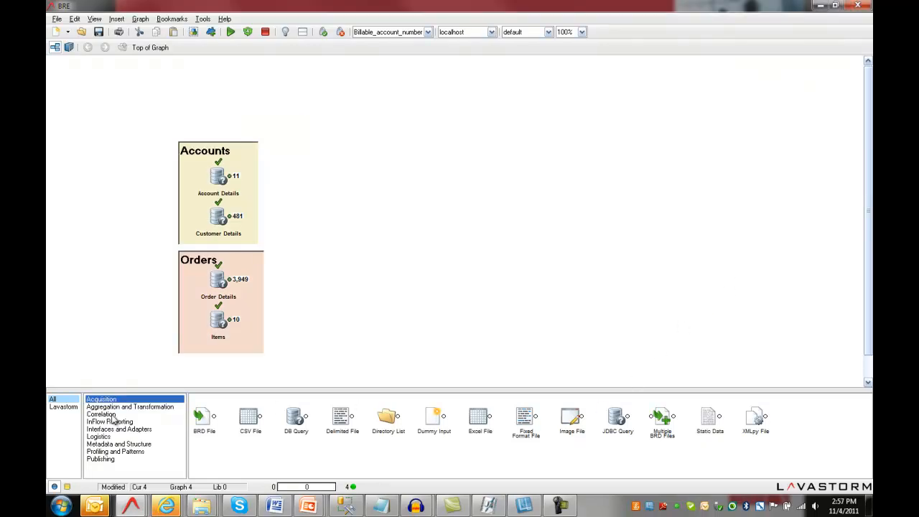
# Step: Join both account queries on AccountID with an X-Ref node, producing 481 matches
pyautogui.click(100, 413)
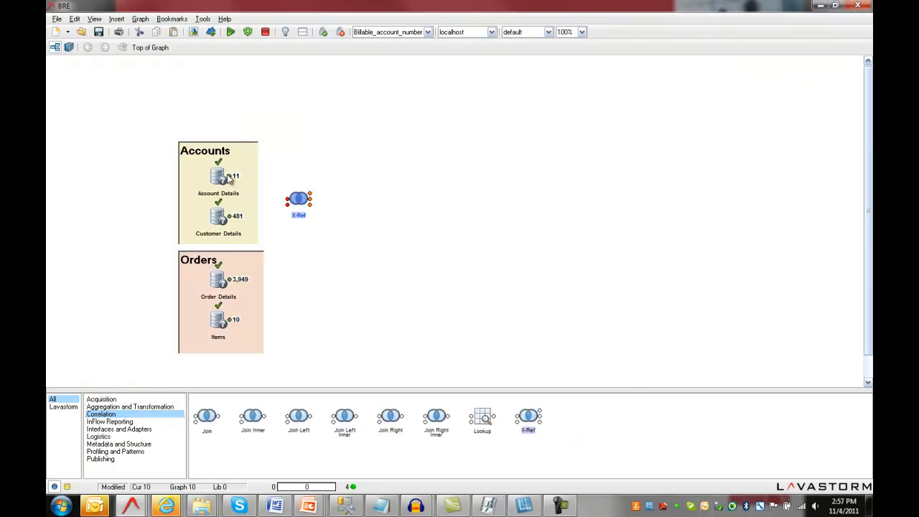
pyautogui.moveTo(228, 178); pyautogui.dragTo(287, 199)
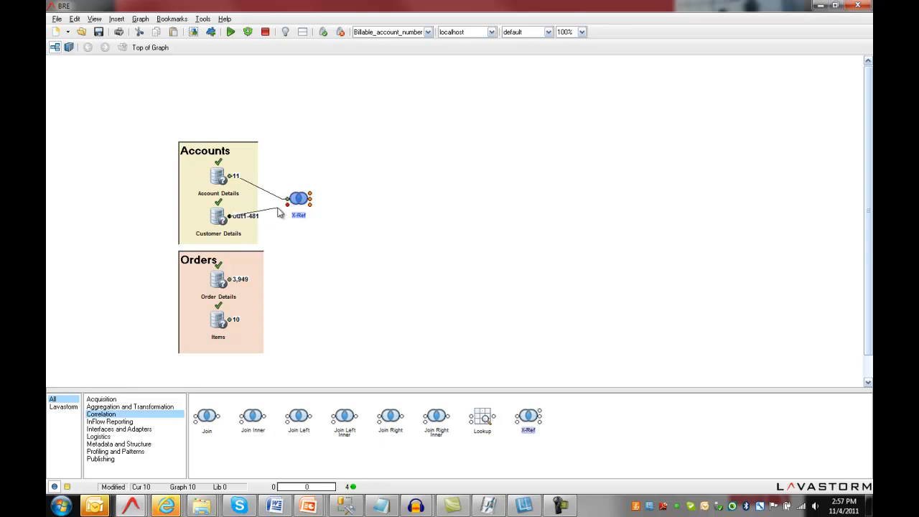
pyautogui.doubleClick(298, 198)
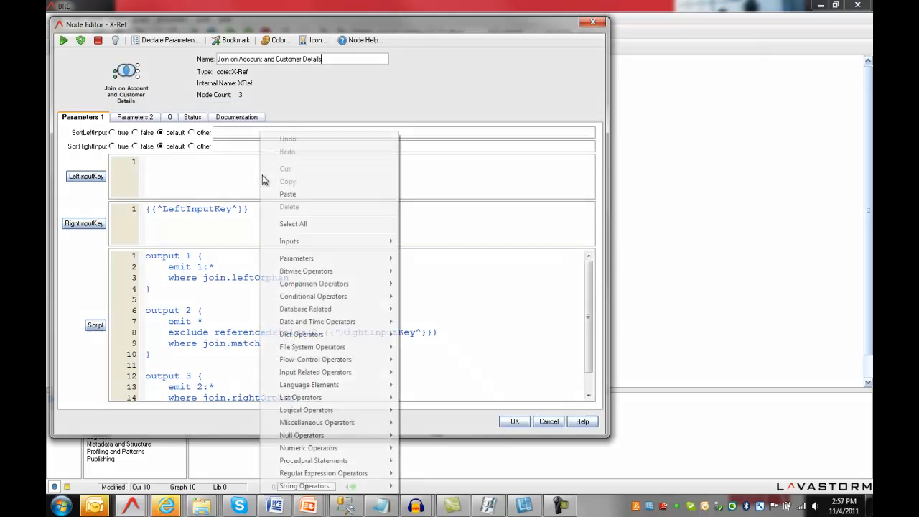
pyautogui.moveTo(288, 241)
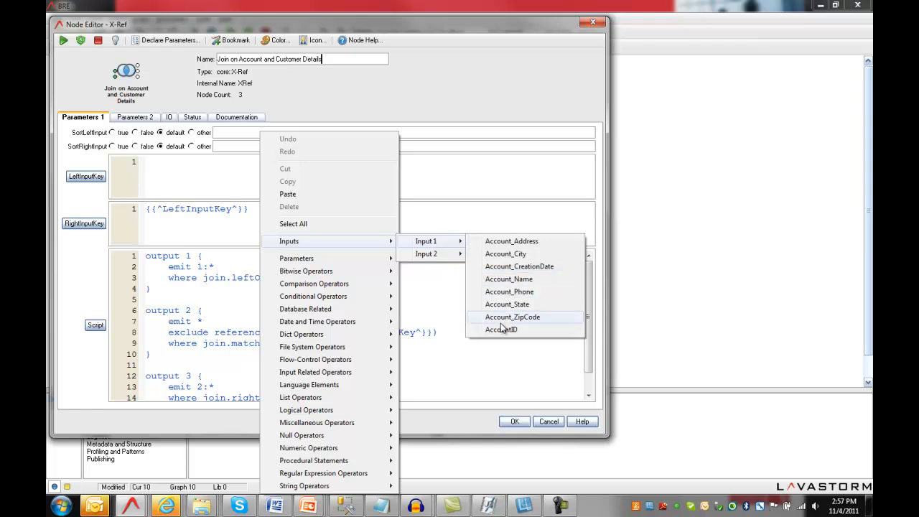
pyautogui.click(501, 329)
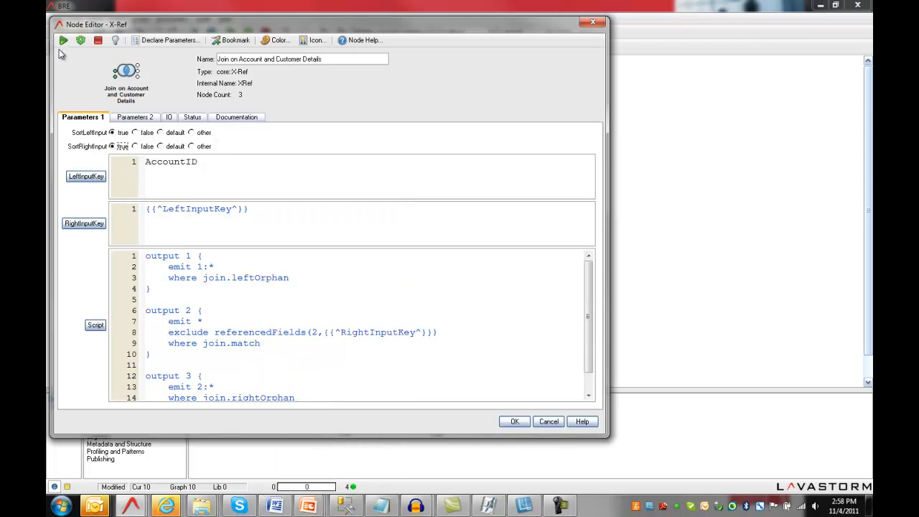
pyautogui.click(63, 41)
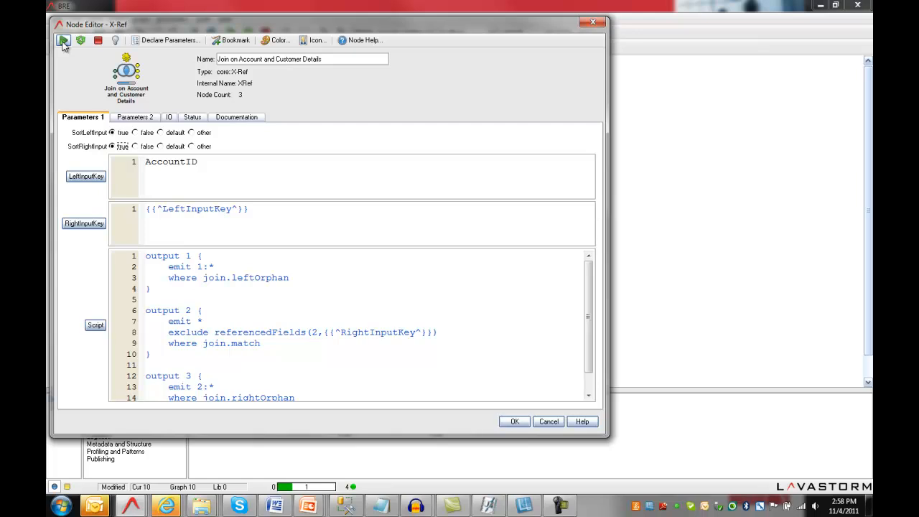
pyautogui.click(63, 40)
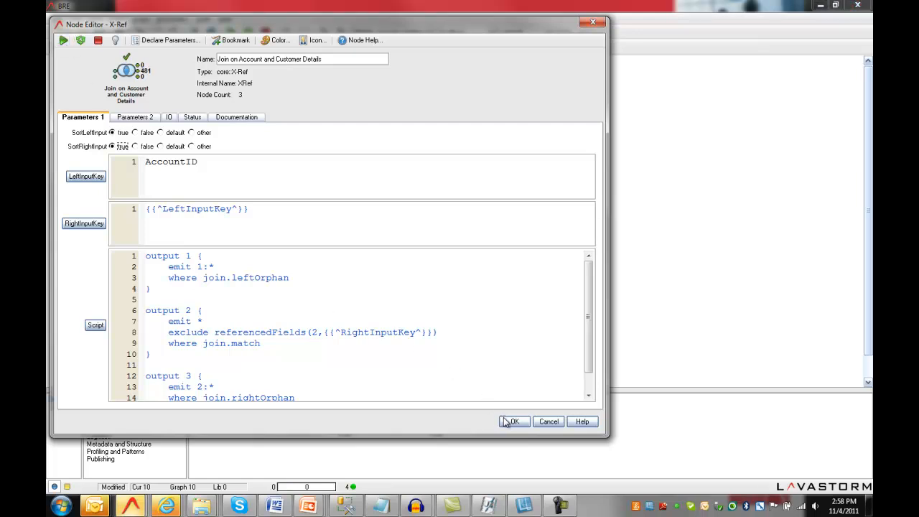
pyautogui.click(513, 422)
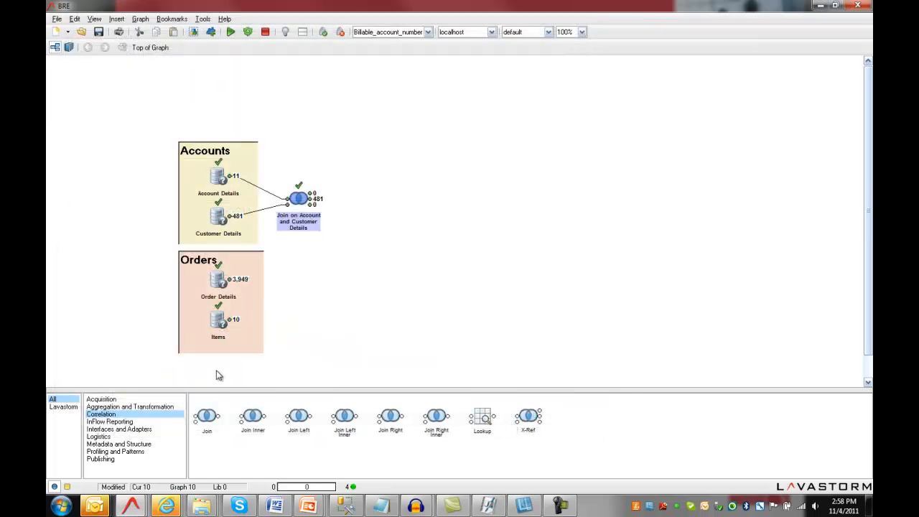
# Step: Join Order Details with Items and view Join on Customer ID's 8 right orphans
pyautogui.click(527, 416)
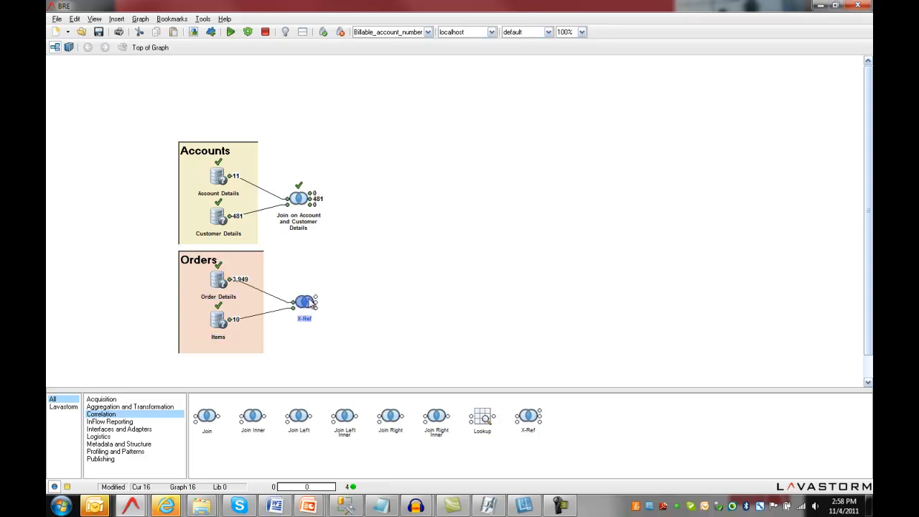
pyautogui.doubleClick(302, 301)
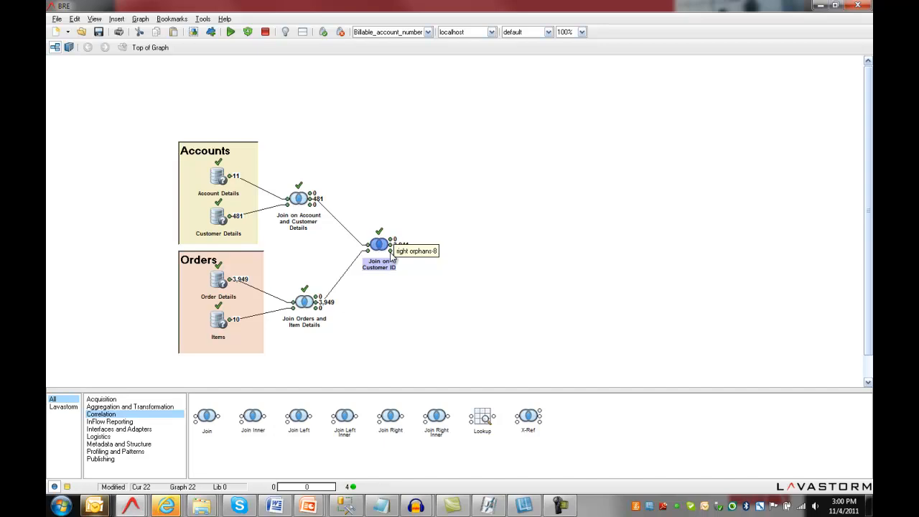
pyautogui.doubleClick(389, 244)
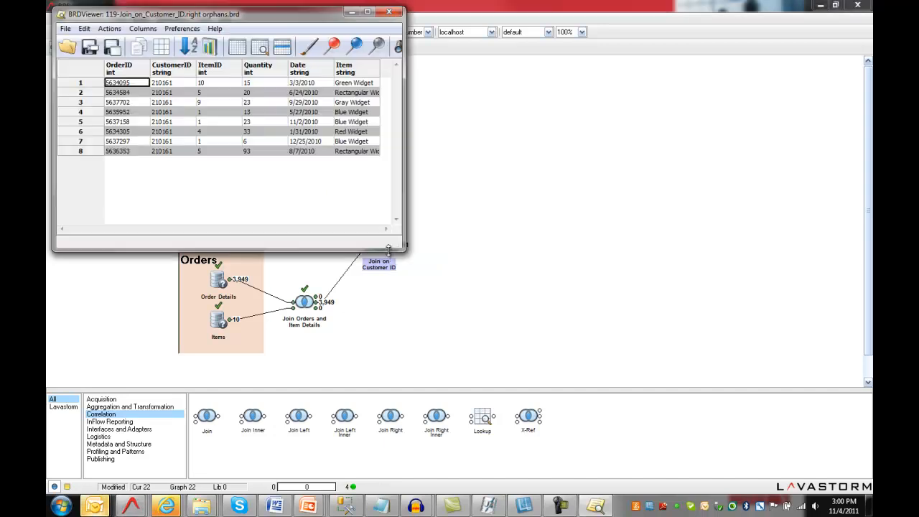